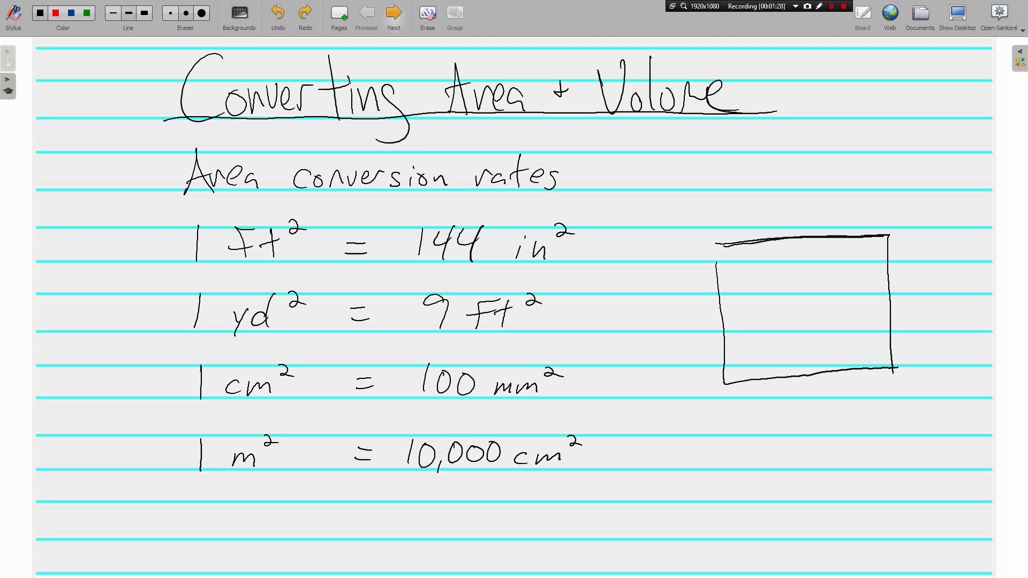
# Advance to the next page showing Example 1 (9 ft² to in²) and Example 2 (7,500 cm² to m²).
pyautogui.click(394, 13)
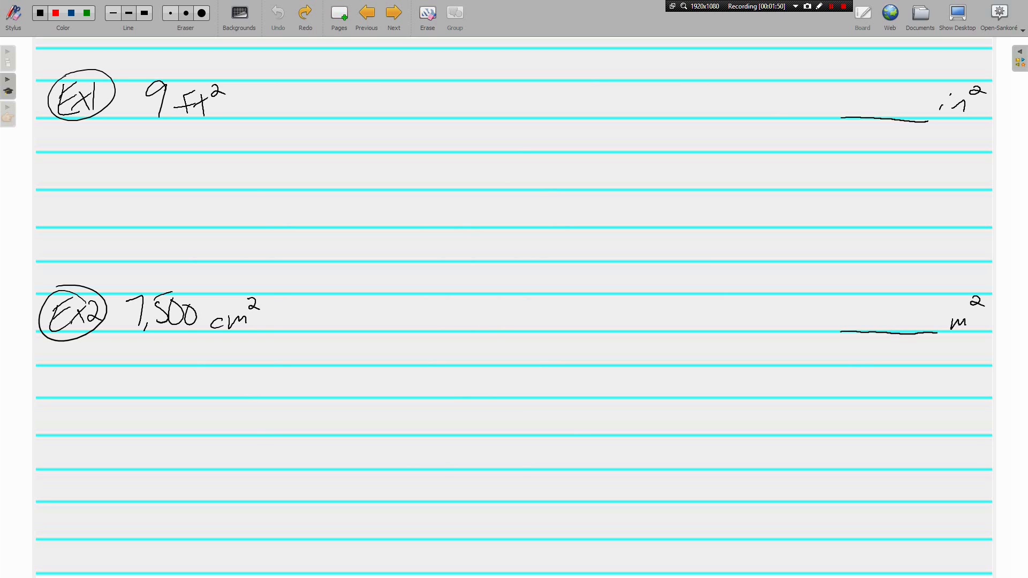
# Handwrite '×' after 9 ft² and a fraction bar with ft² in the denominator.
pyautogui.moveTo(237, 111); pyautogui.dragTo(247, 123)
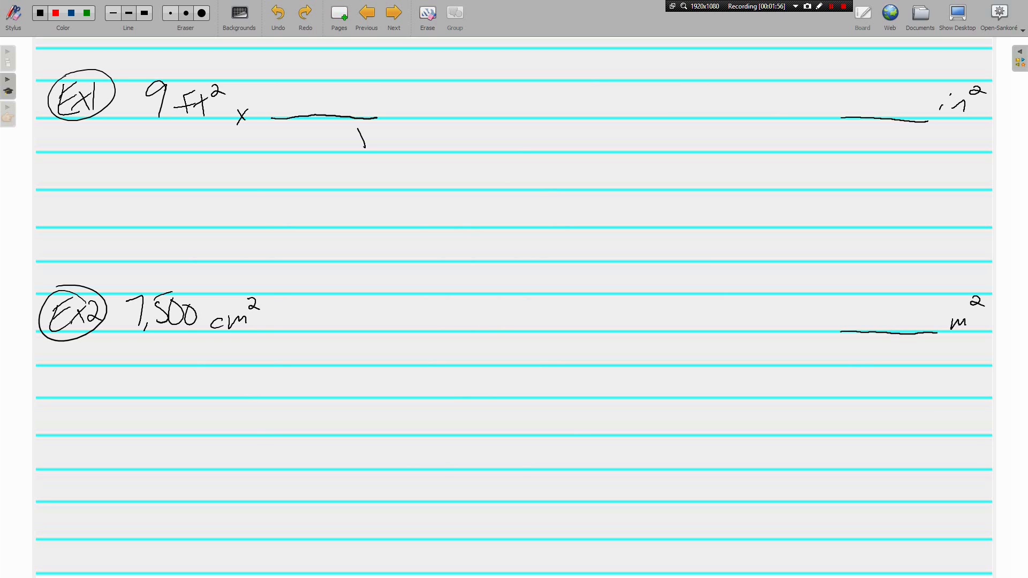
pyautogui.moveTo(357, 141); pyautogui.dragTo(394, 134)
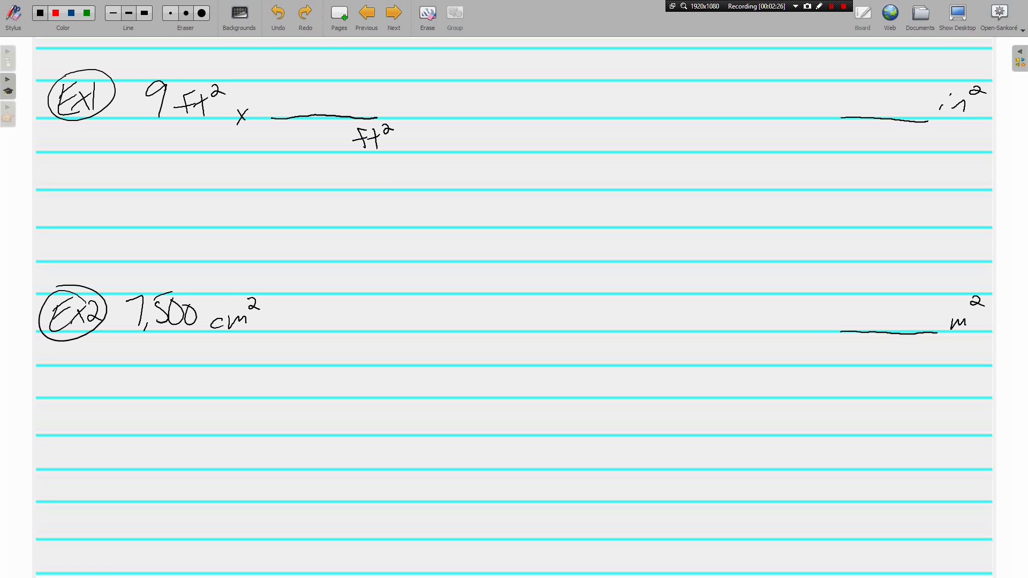
pyautogui.moveTo(314, 125); pyautogui.dragTo(315, 151)
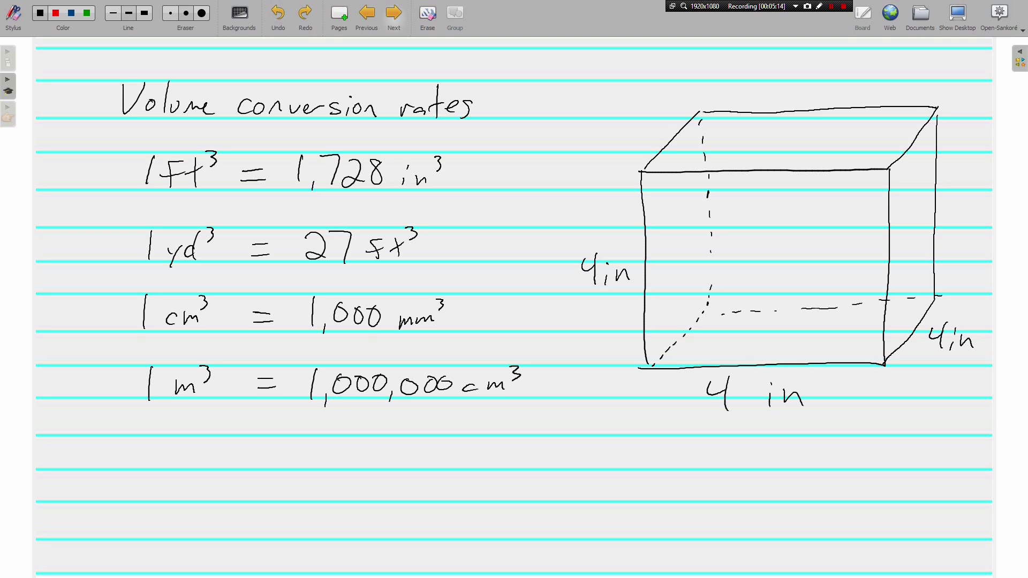
# On the next page, write 4 ft³ × 1,728 in³ / 1 ft³, cancel both ft³, and add '='.
pyautogui.click(394, 13)
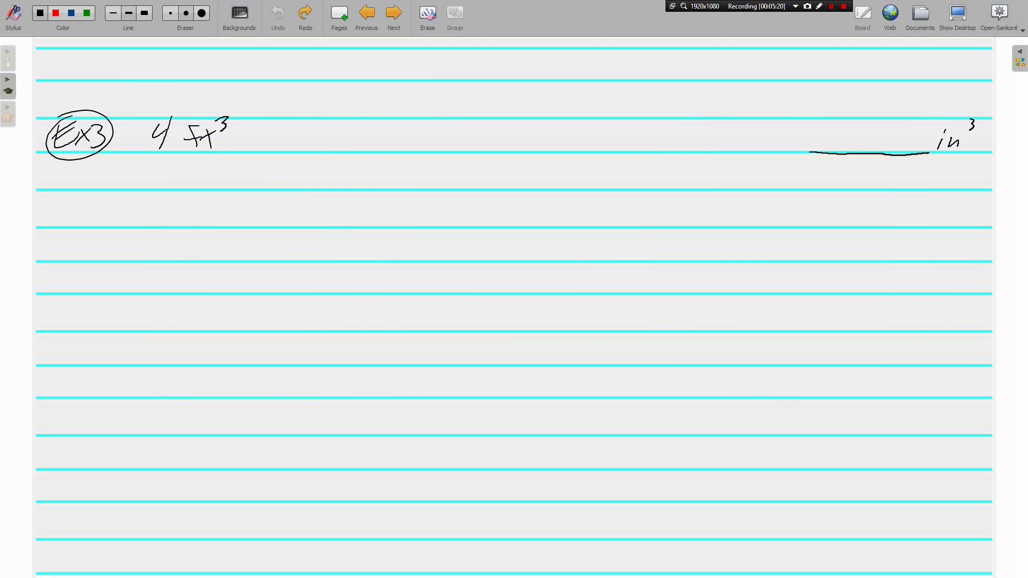
pyautogui.moveTo(230, 144); pyautogui.dragTo(243, 154)
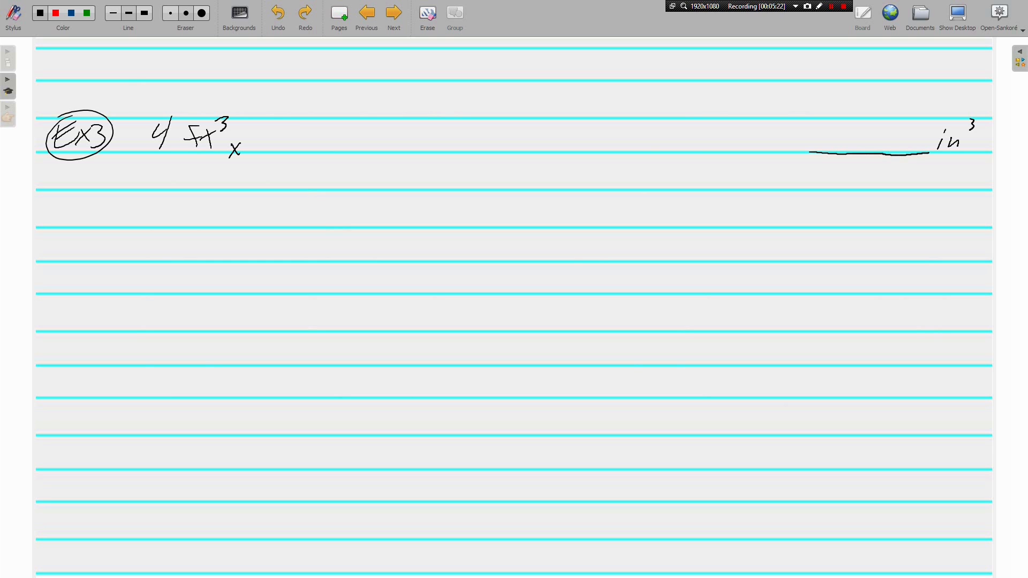
pyautogui.moveTo(261, 150); pyautogui.dragTo(360, 150)
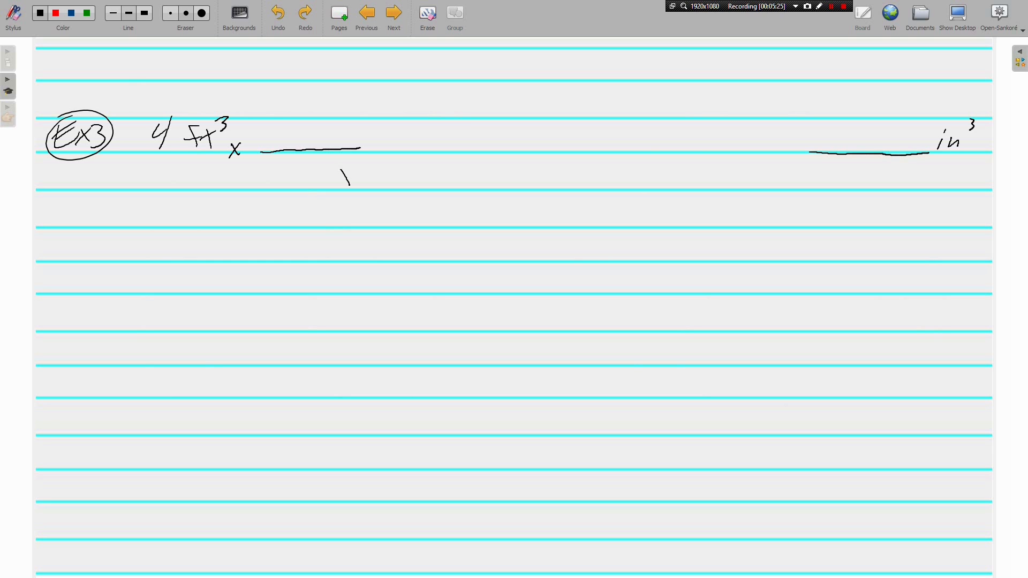
pyautogui.moveTo(334, 167); pyautogui.dragTo(377, 174)
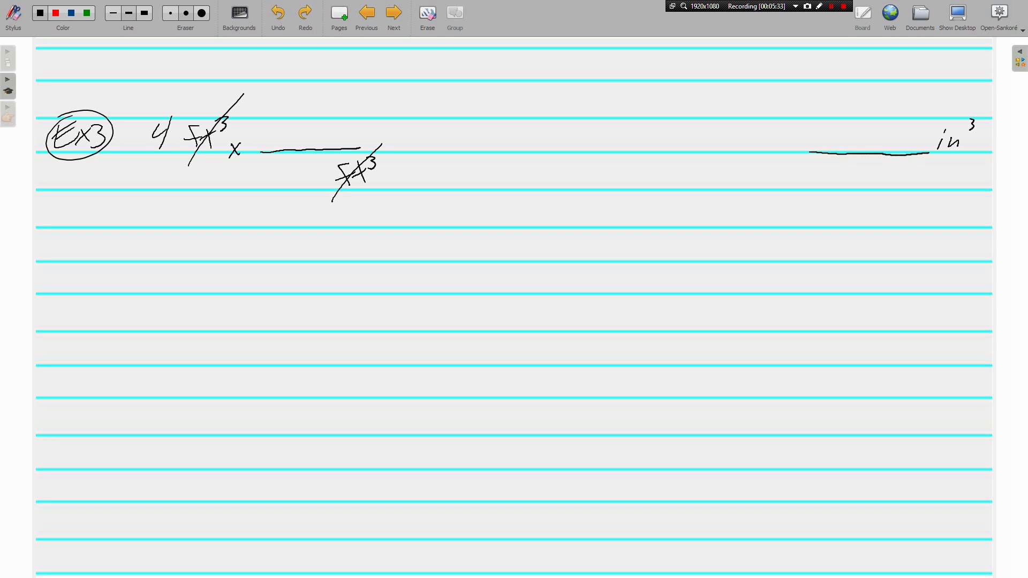
pyautogui.moveTo(270, 122); pyautogui.dragTo(283, 137)
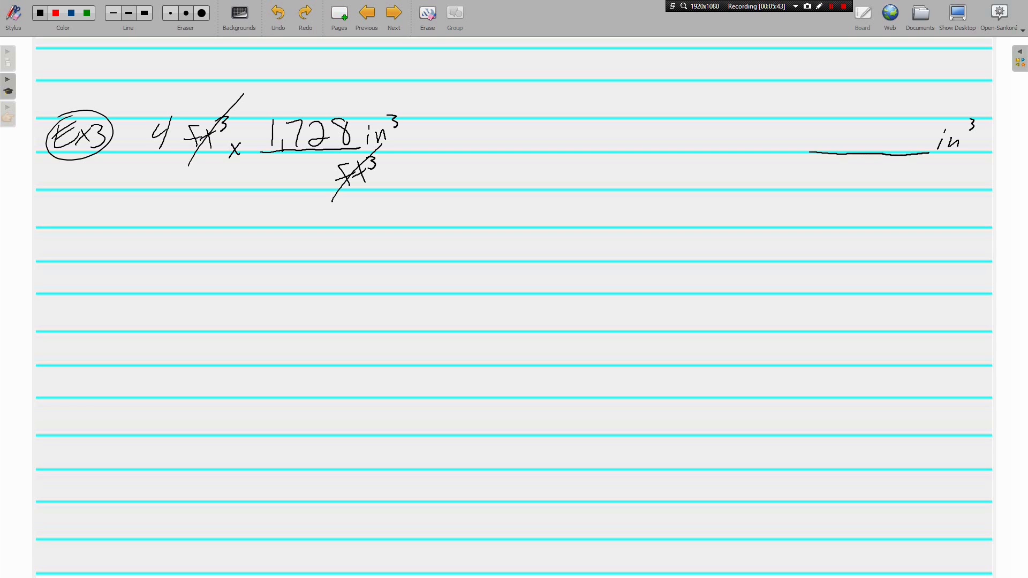
pyautogui.moveTo(298, 168); pyautogui.dragTo(302, 181)
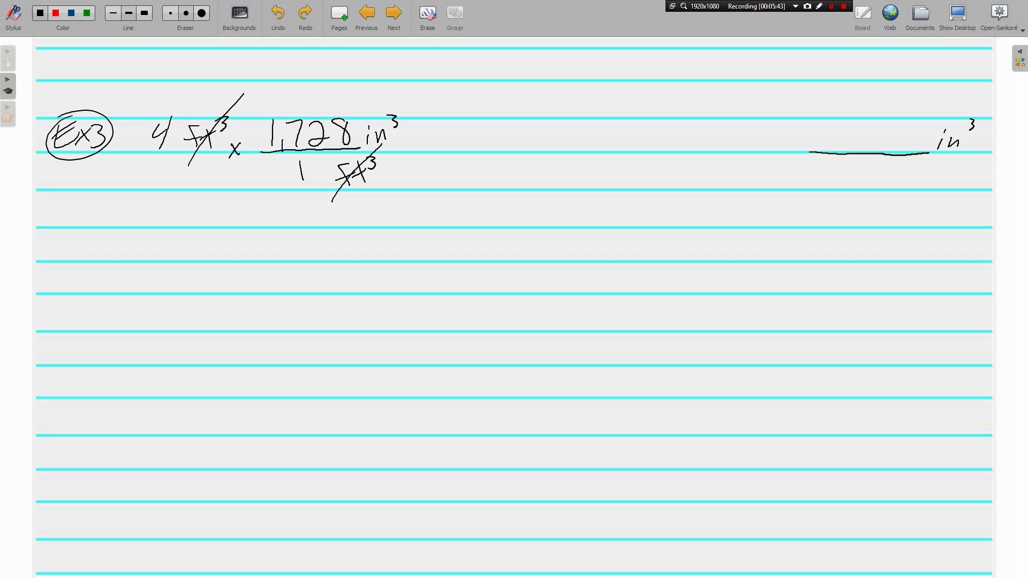
pyautogui.moveTo(410, 143); pyautogui.dragTo(430, 157)
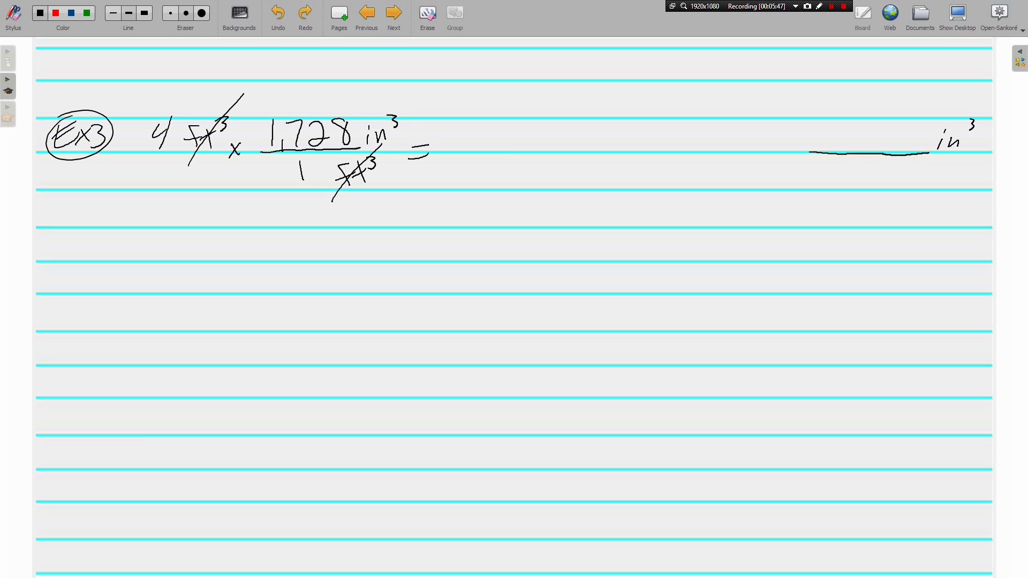